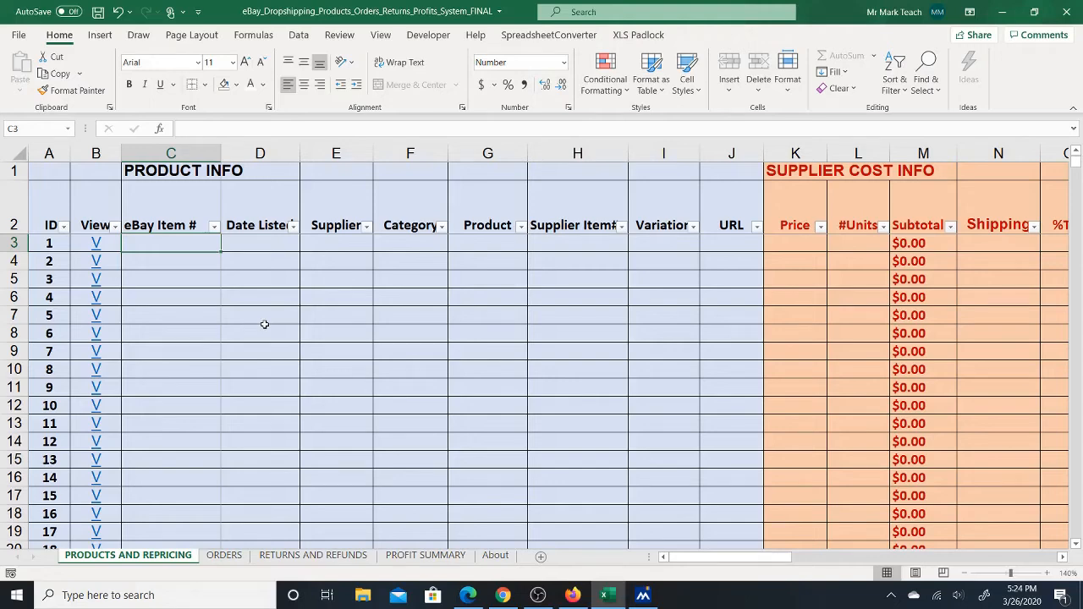
pyautogui.moveTo(261, 329)
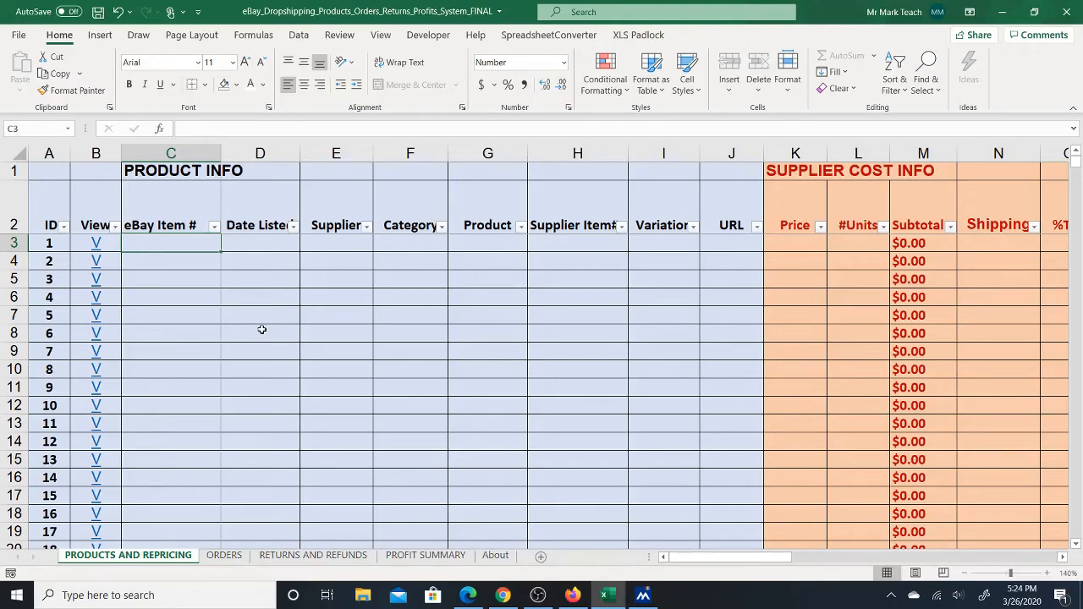
pyautogui.moveTo(236, 314)
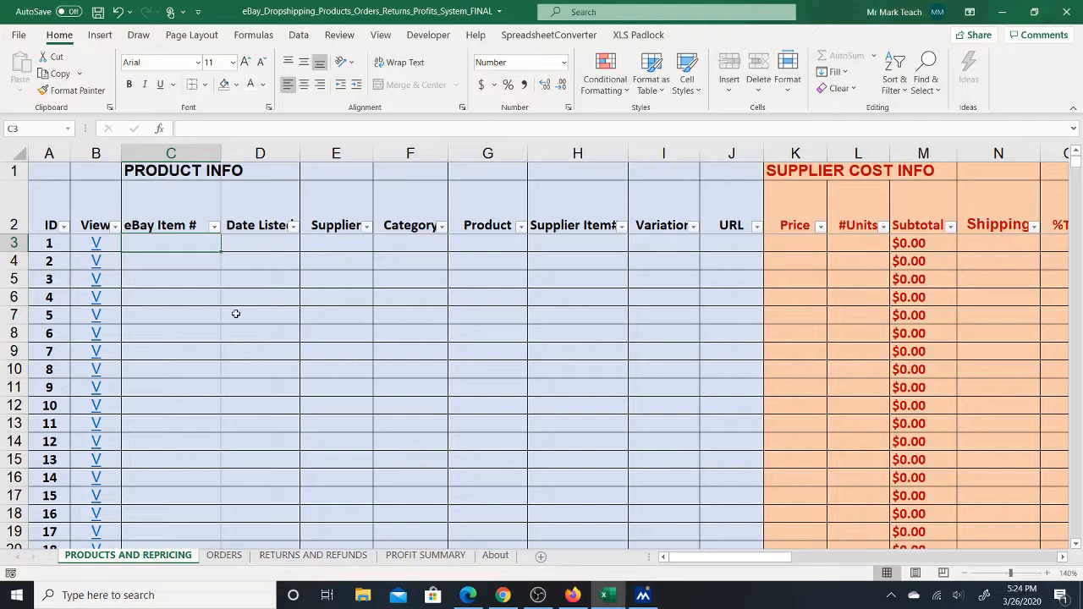
pyautogui.moveTo(205, 501)
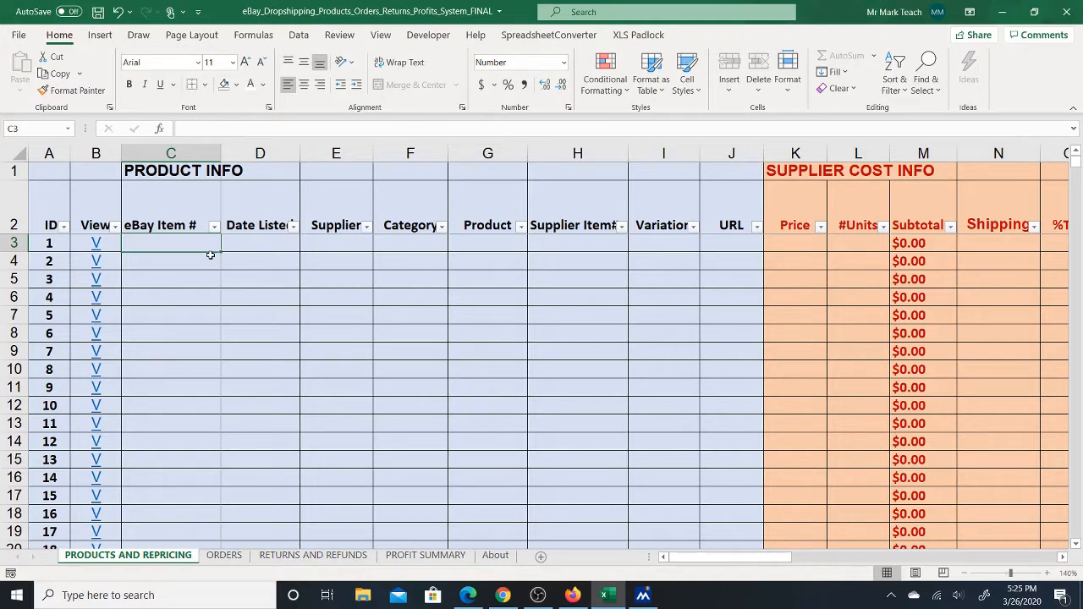
pyautogui.moveTo(213, 356)
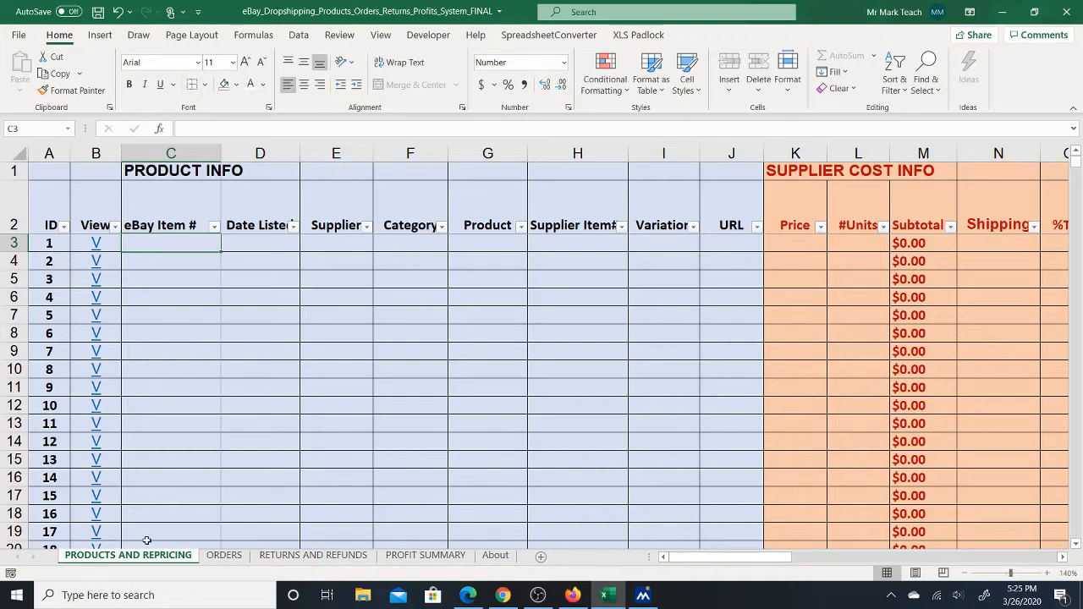
pyautogui.moveTo(181, 352)
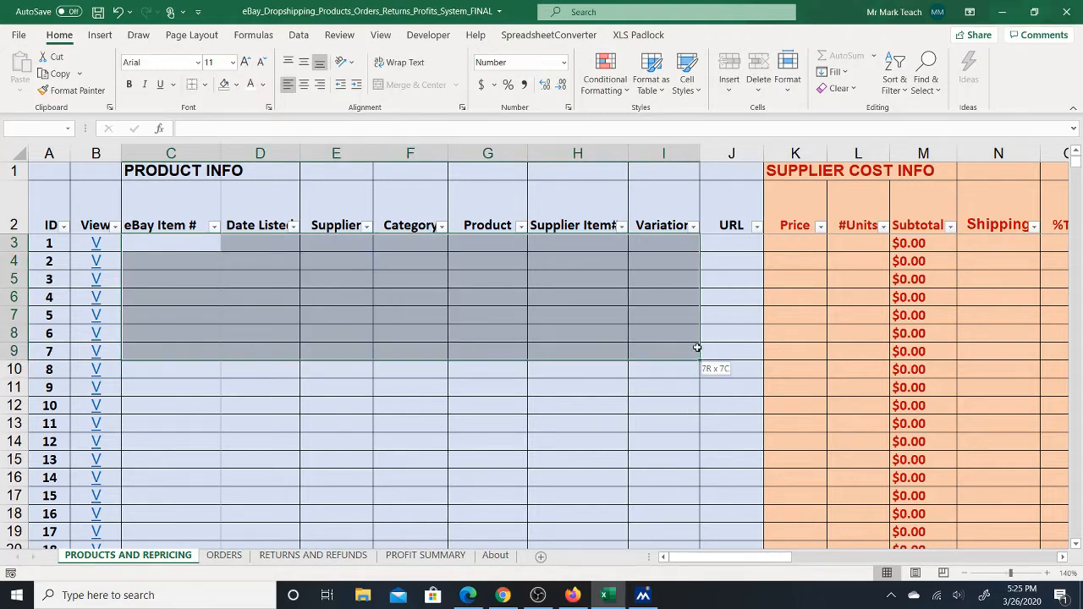
# - Review the product entry area and the first item's eBay Fee, Break-Even and Sale Price cells
pyautogui.moveTo(696, 348); pyautogui.dragTo(735, 517)
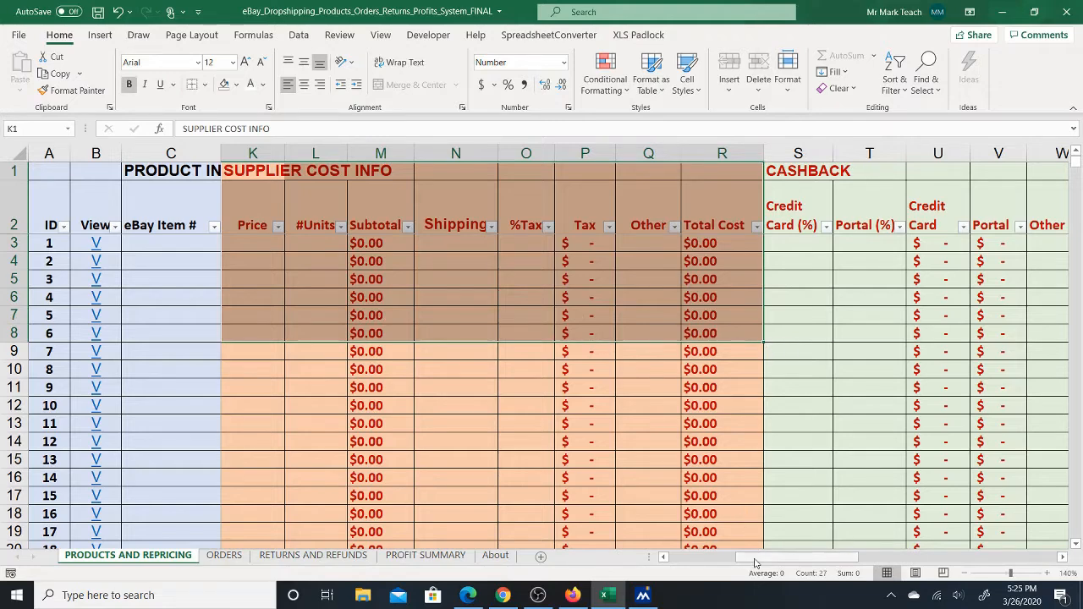
pyautogui.hscroll(3)
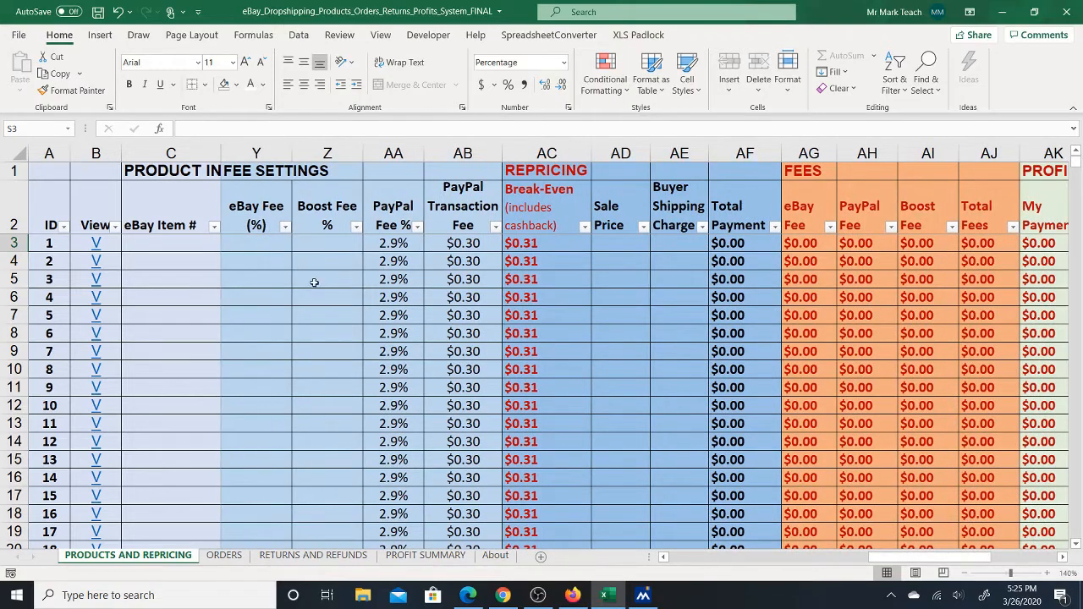
pyautogui.click(256, 243)
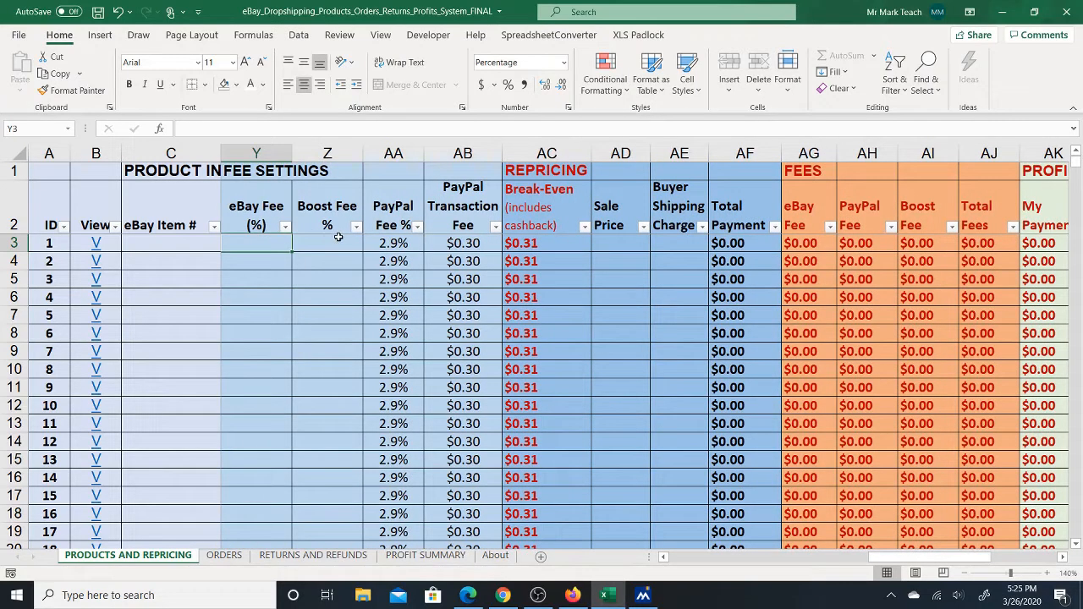
pyautogui.moveTo(571, 239)
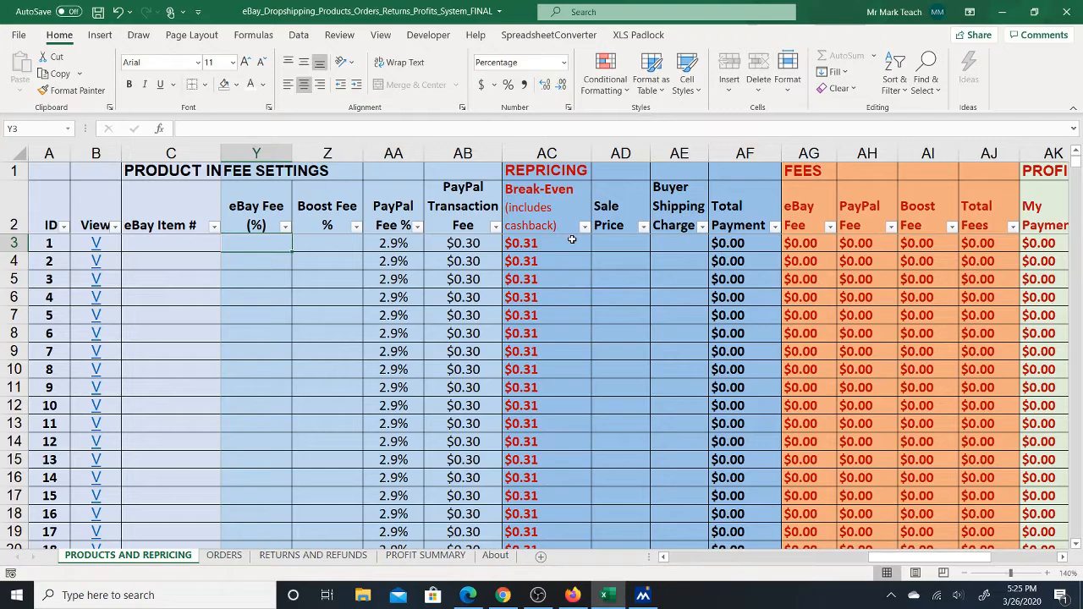
pyautogui.moveTo(553, 249)
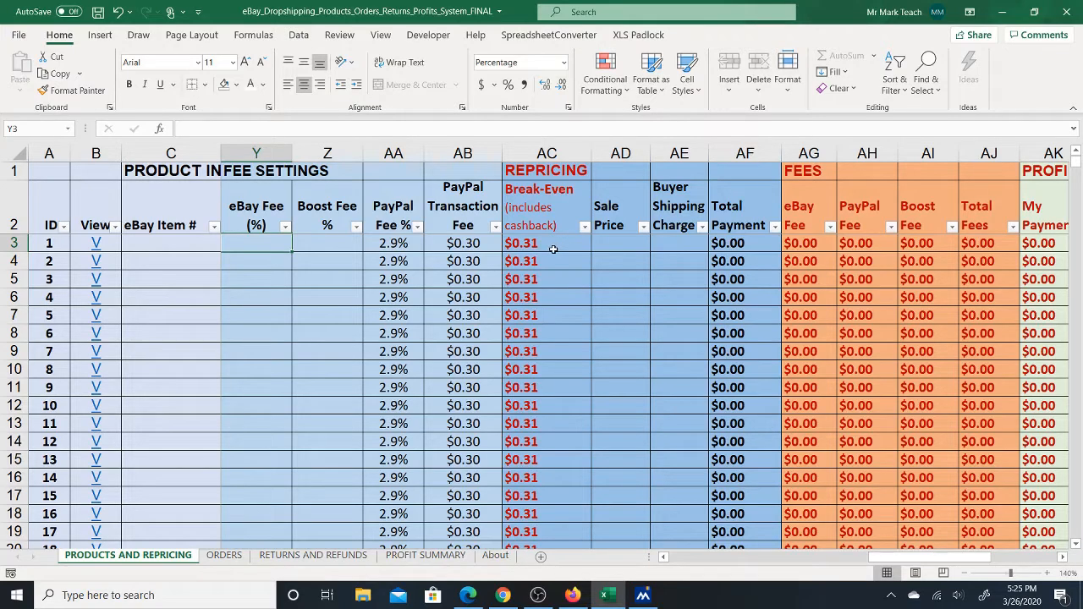
pyautogui.click(547, 243)
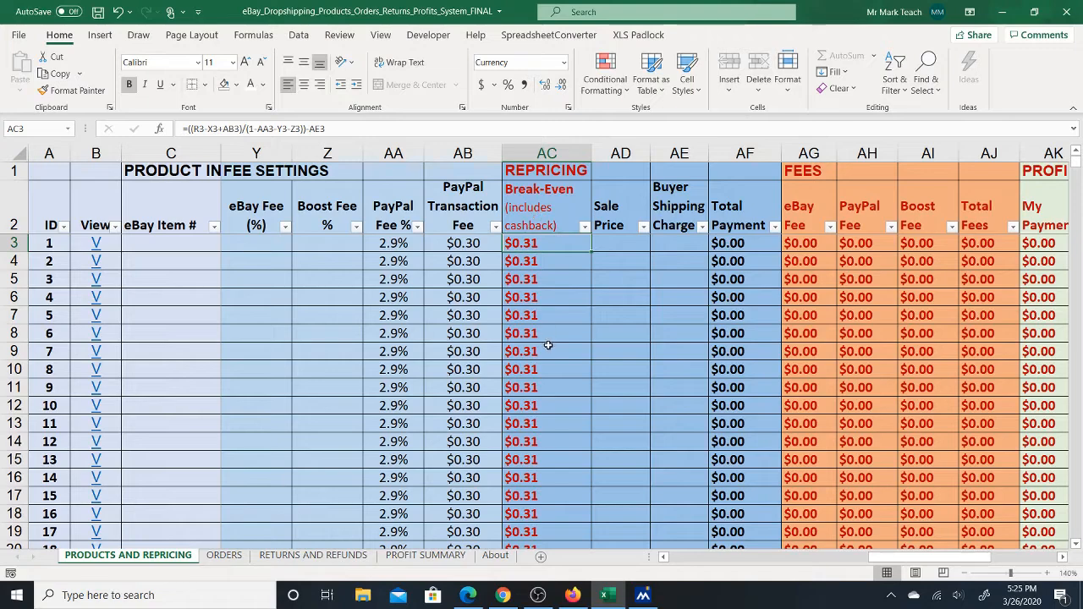
pyautogui.click(620, 243)
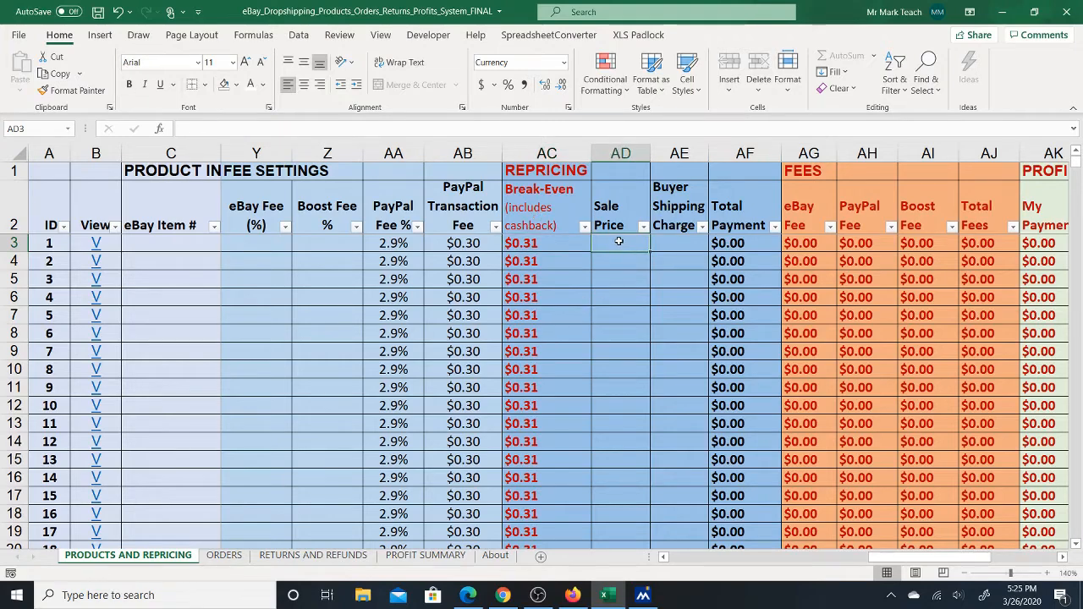
pyautogui.moveTo(642, 252)
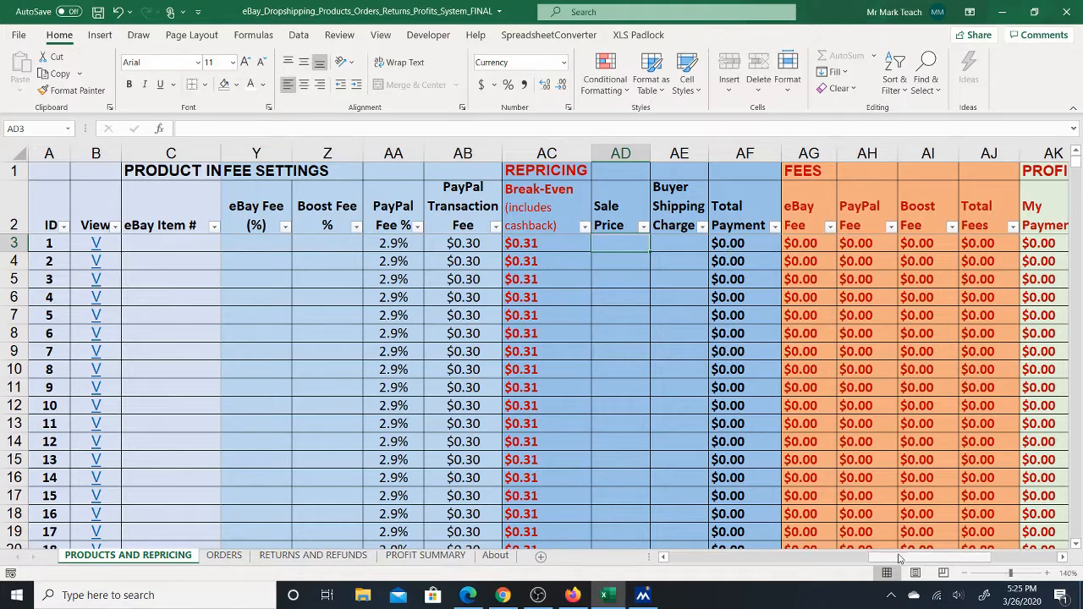
# - Inspect the first item's Initial Profit formula, then switch to the ORDERS sheet
pyautogui.hscroll(3)
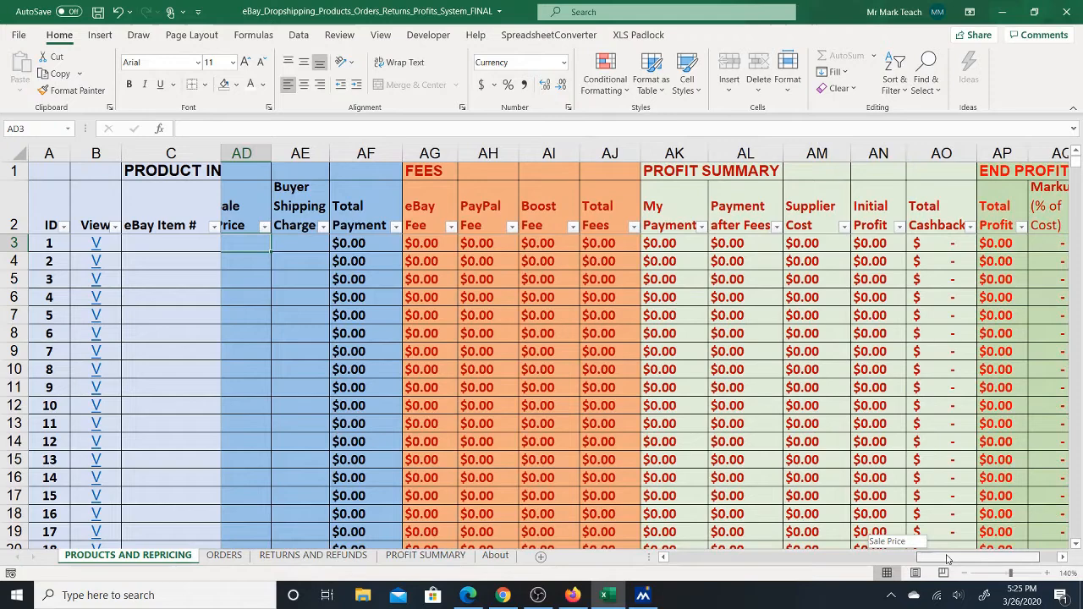
pyautogui.hscroll(3)
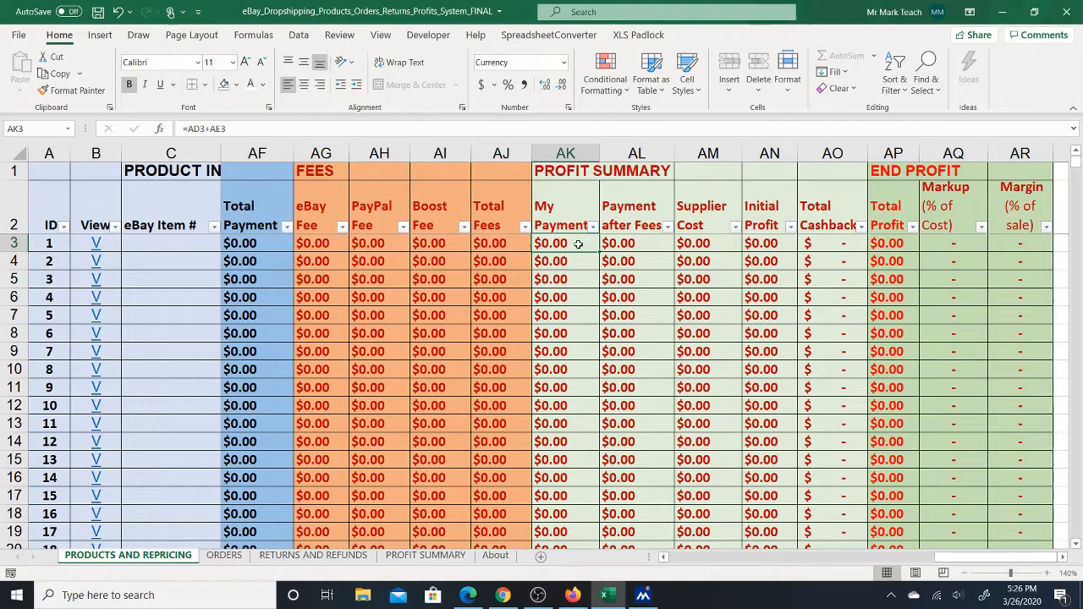
pyautogui.moveTo(639, 243)
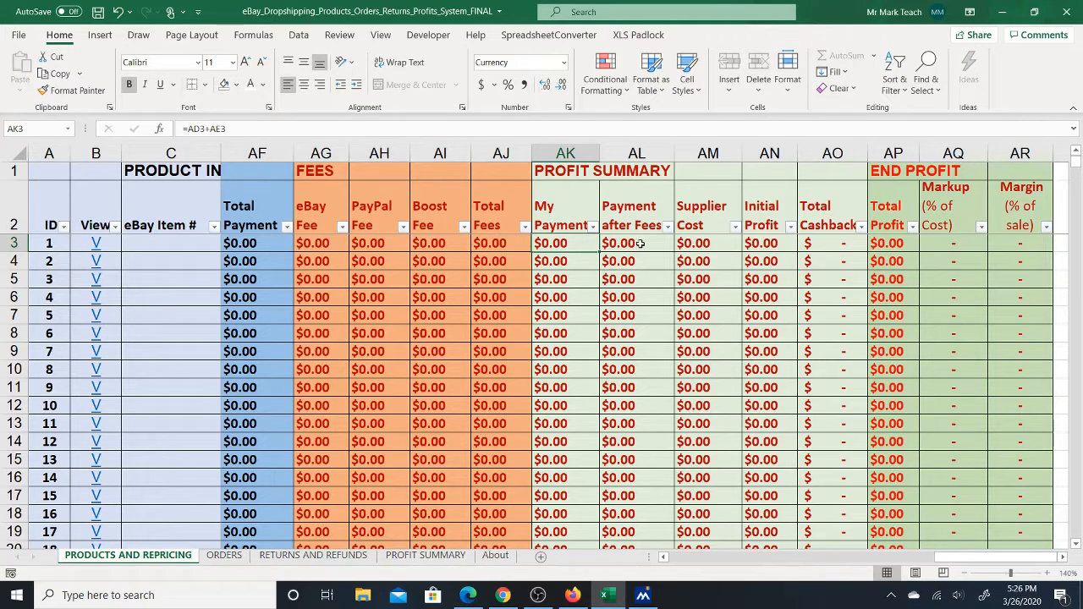
pyautogui.click(832, 243)
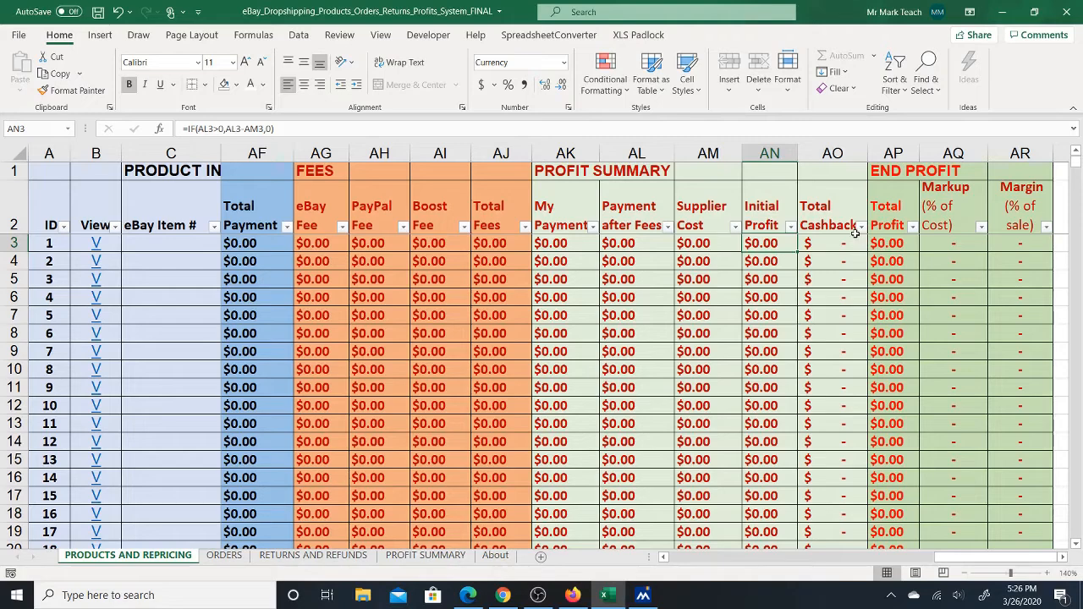
pyautogui.moveTo(288, 525)
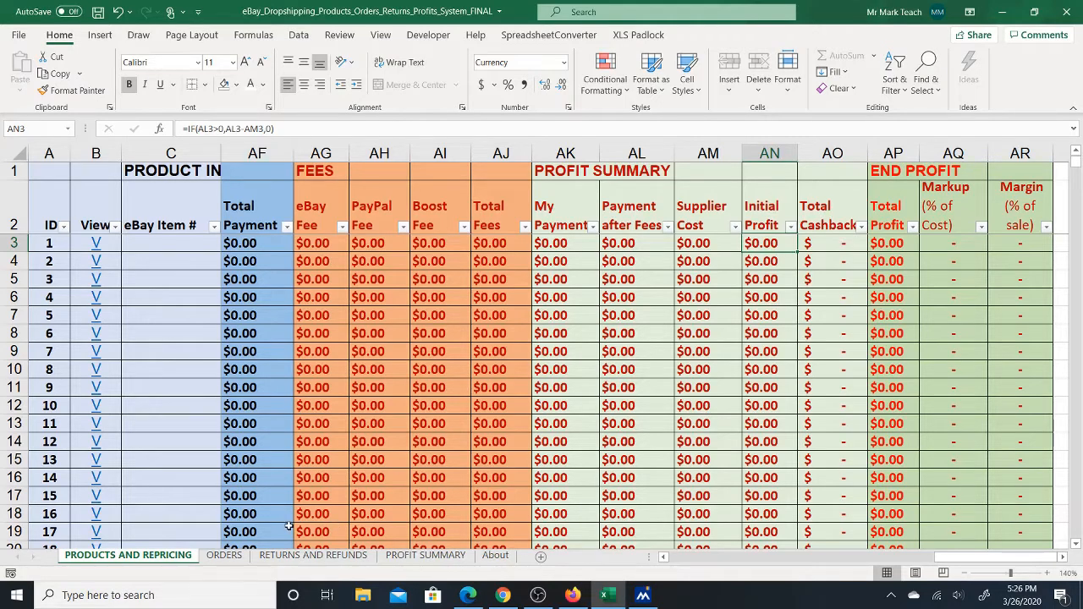
pyautogui.click(223, 555)
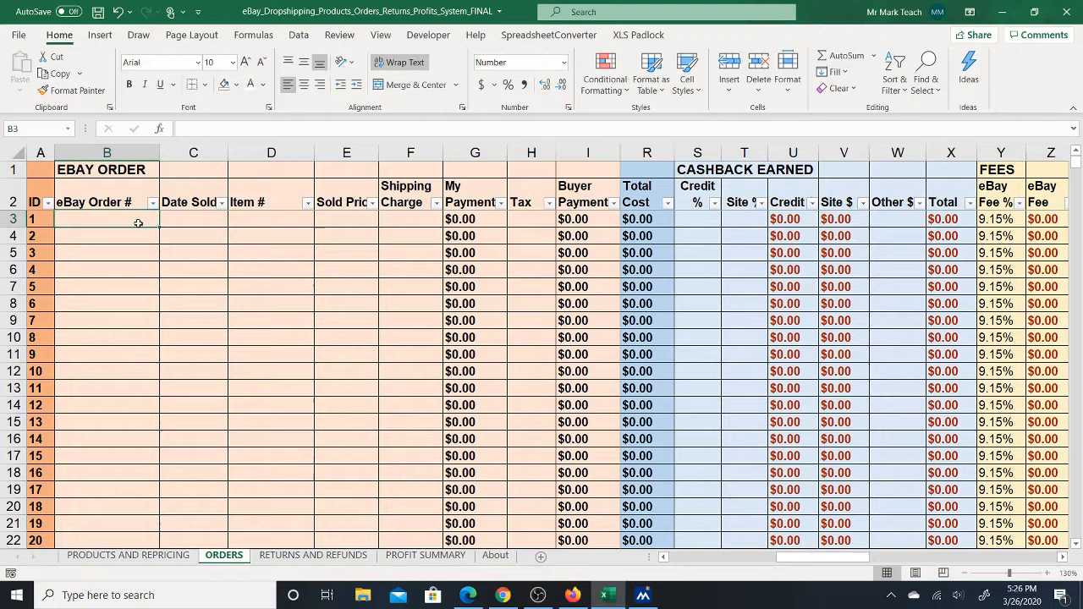
pyautogui.moveTo(211, 225)
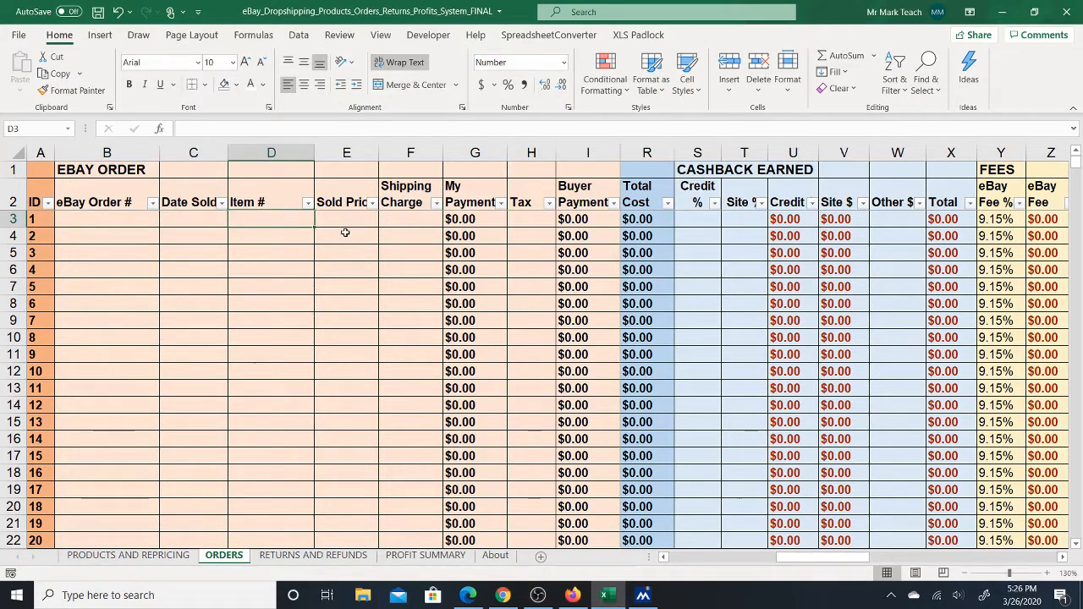
pyautogui.click(347, 218)
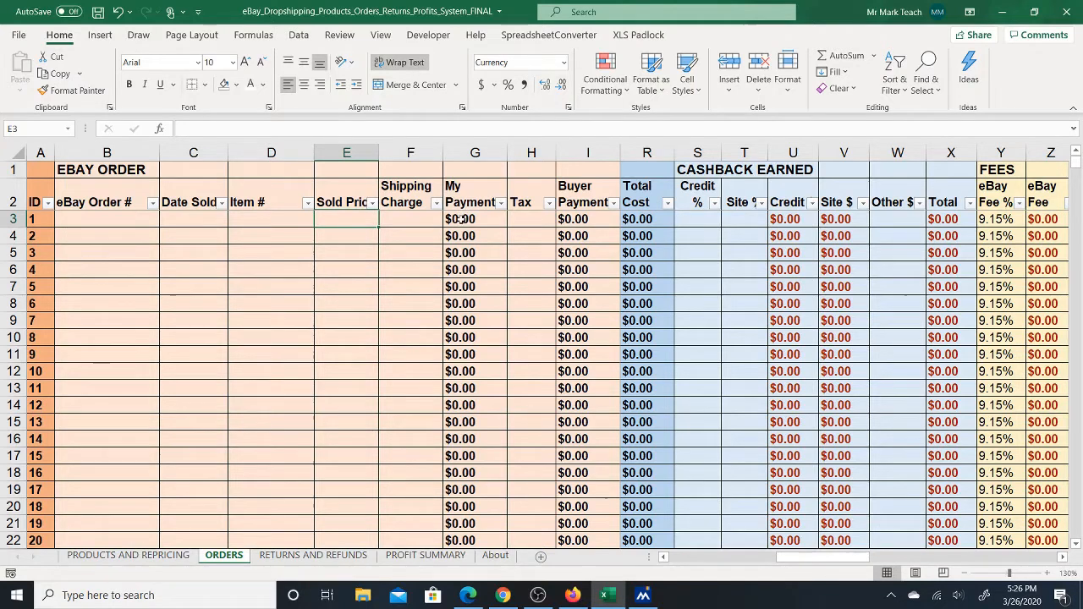
pyautogui.moveTo(572, 218)
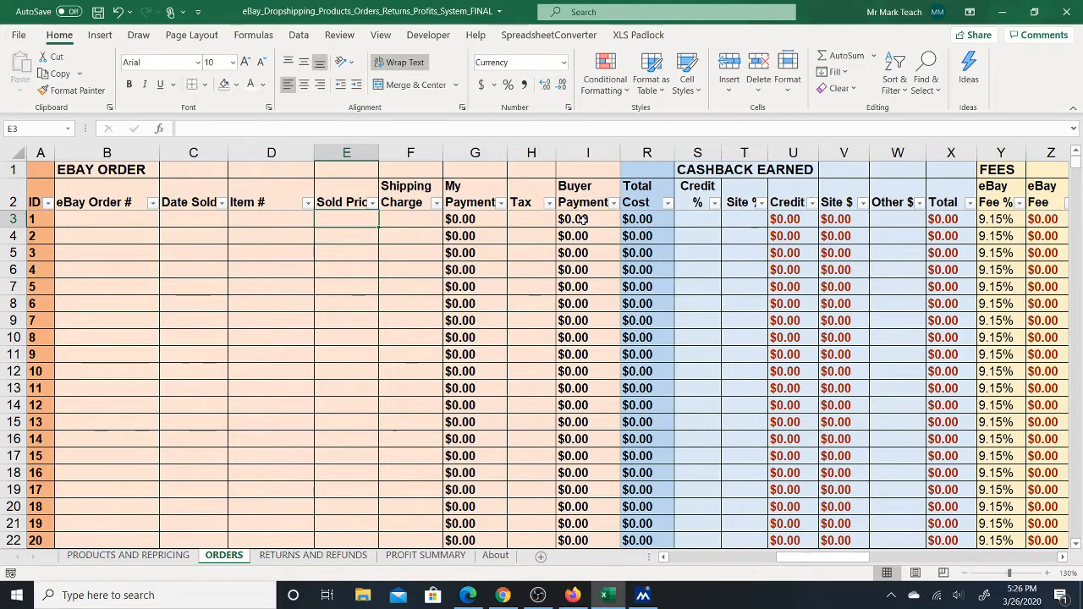
pyautogui.click(588, 219)
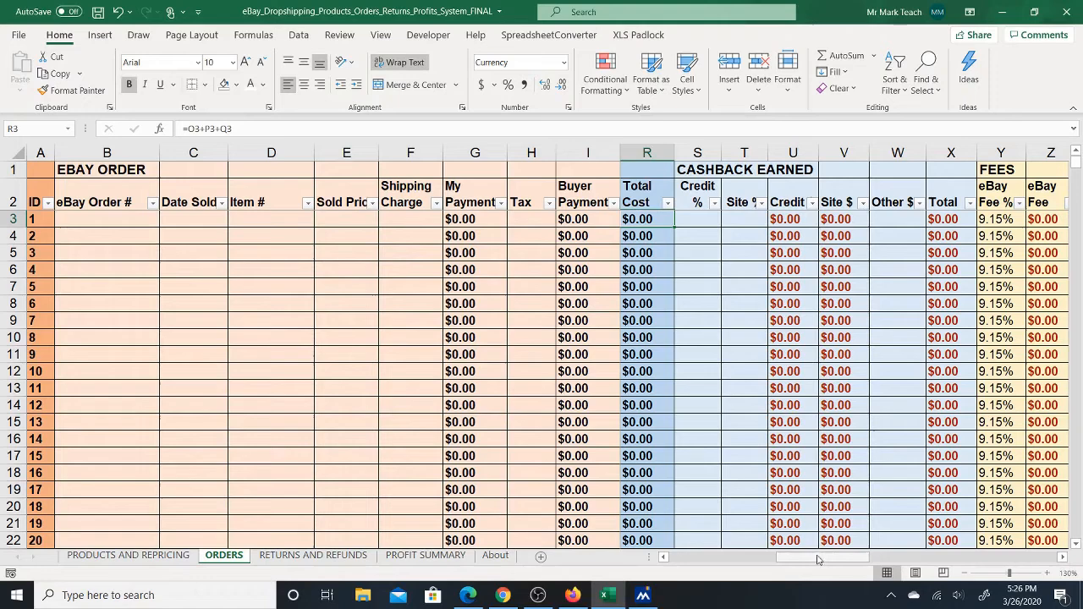
pyautogui.hscroll(3)
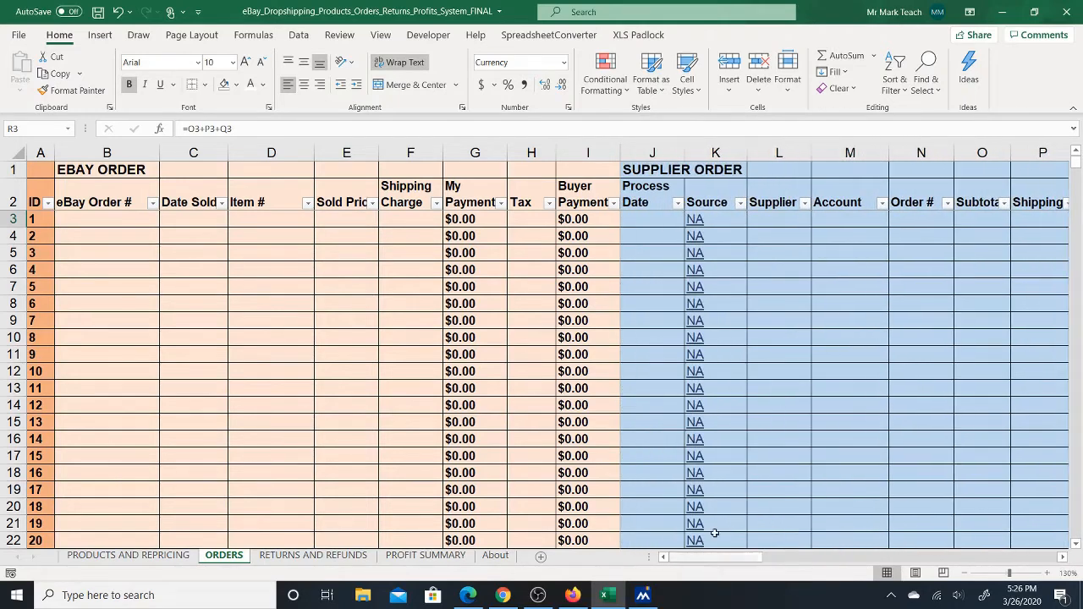
pyautogui.click(652, 219)
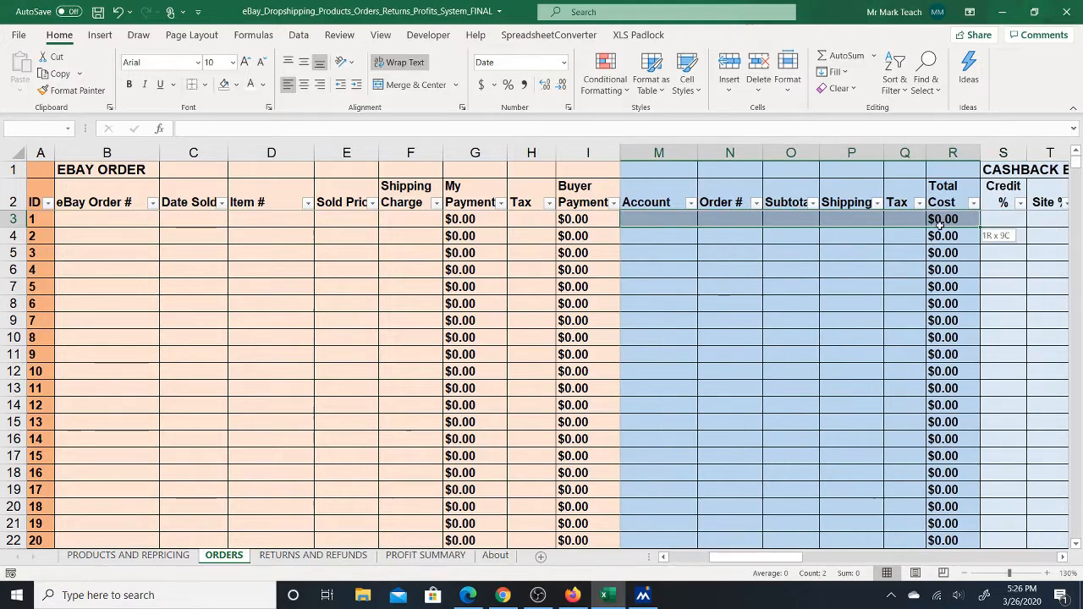
pyautogui.hscroll(3)
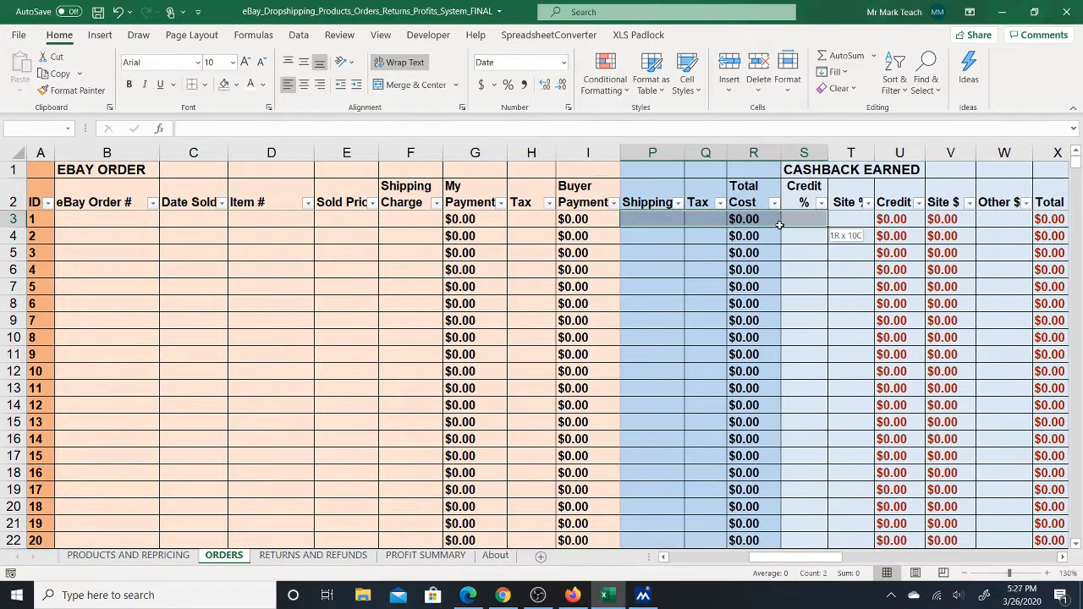
pyautogui.hscroll(3)
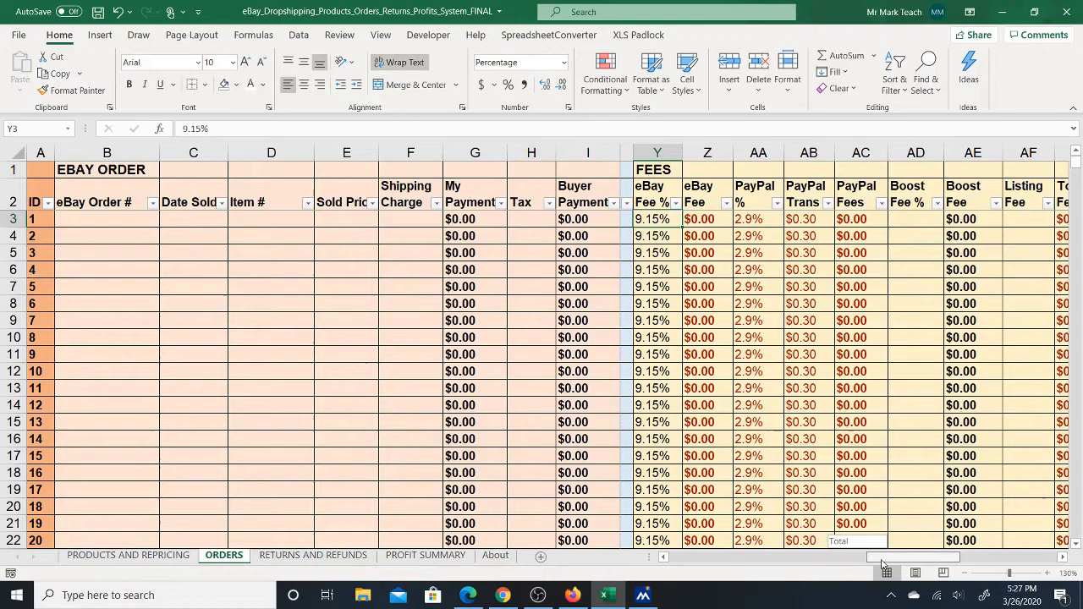
pyautogui.hscroll(3)
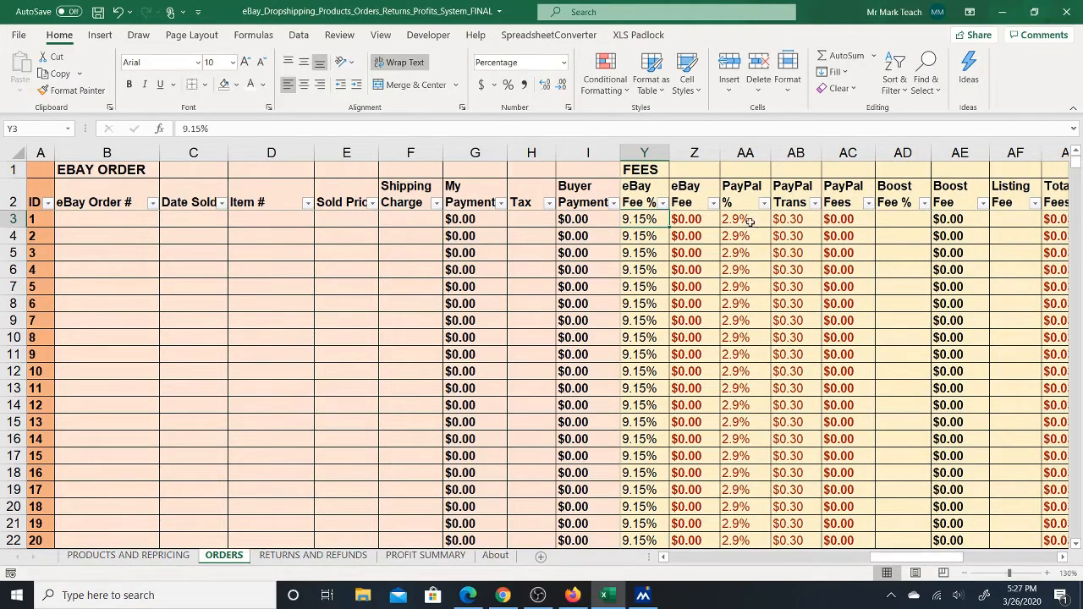
pyautogui.click(745, 219)
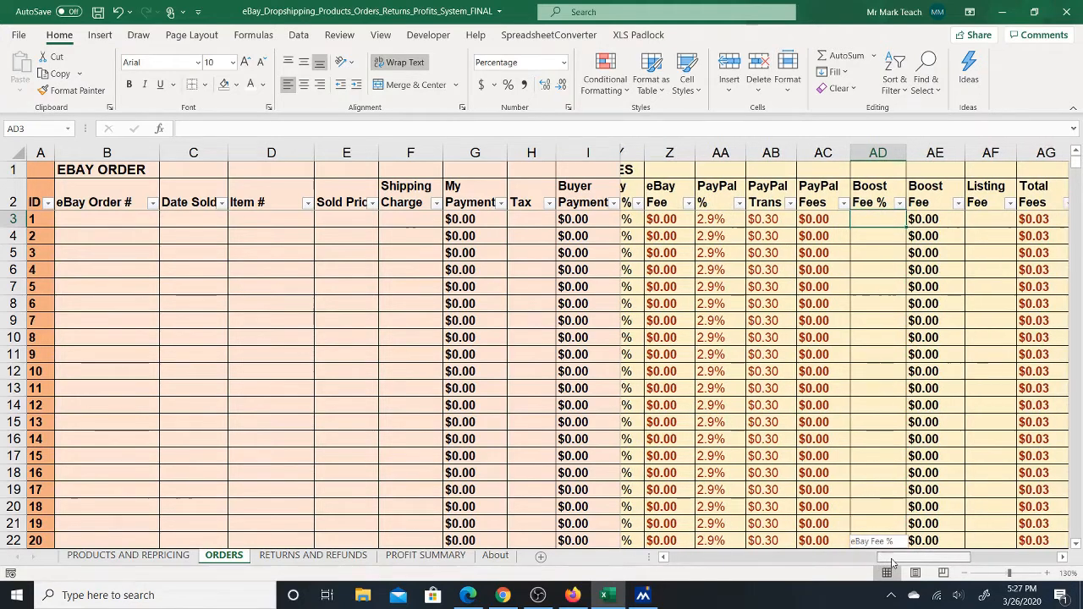
pyautogui.hscroll(3)
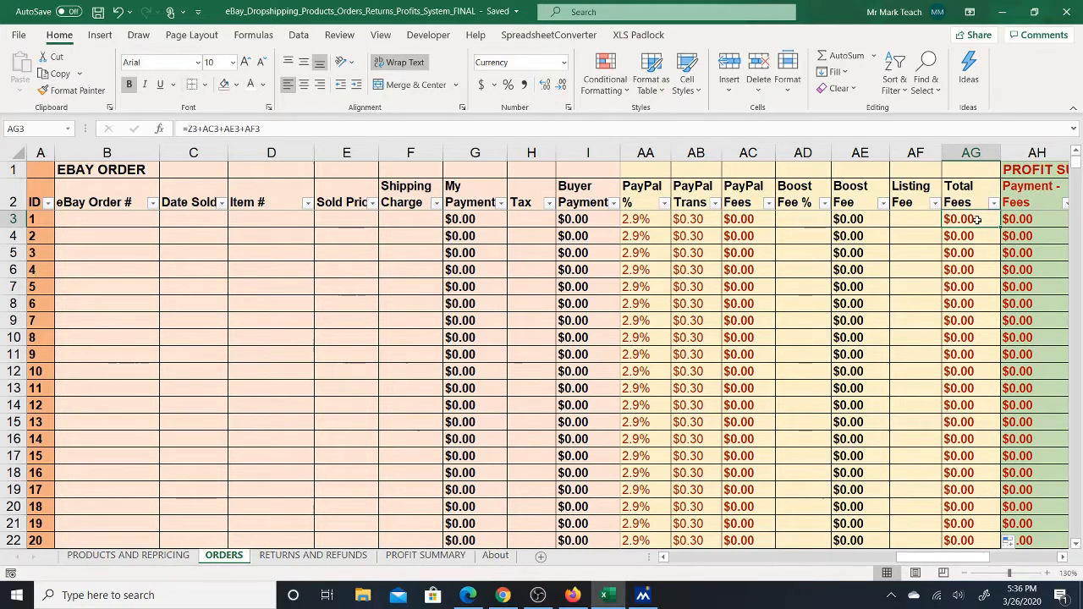
pyautogui.moveTo(975, 219)
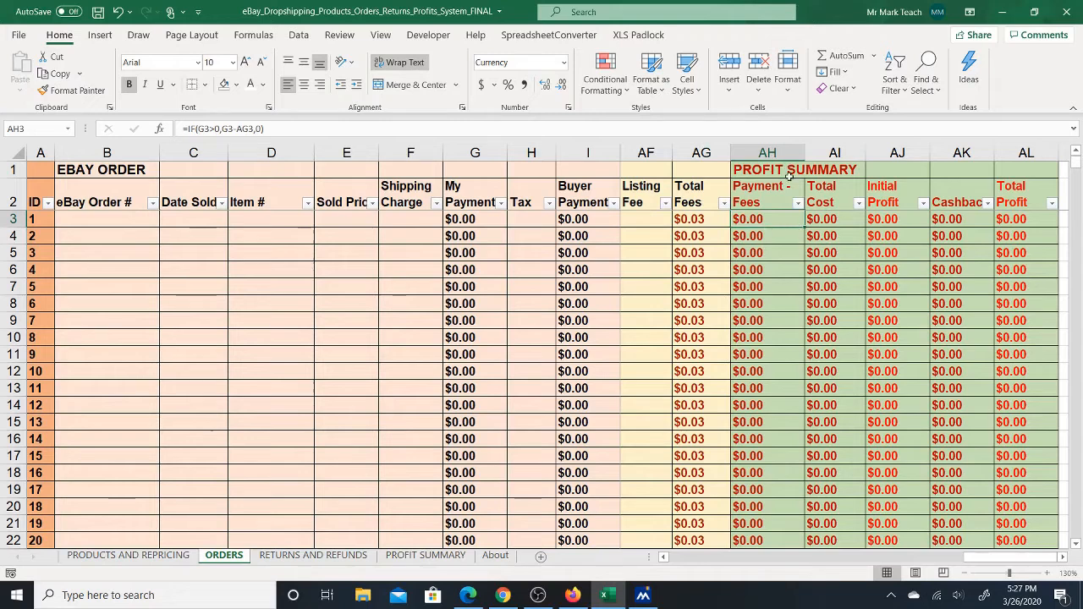
pyautogui.moveTo(769, 231)
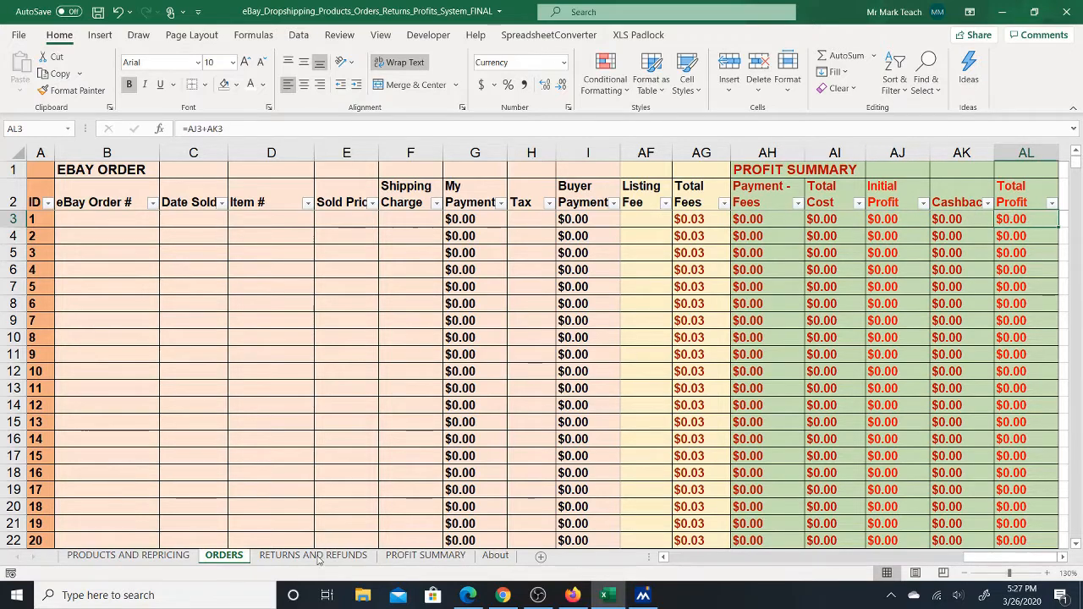
# - Switch to the RETURNS AND REFUNDS sheet
pyautogui.click(312, 555)
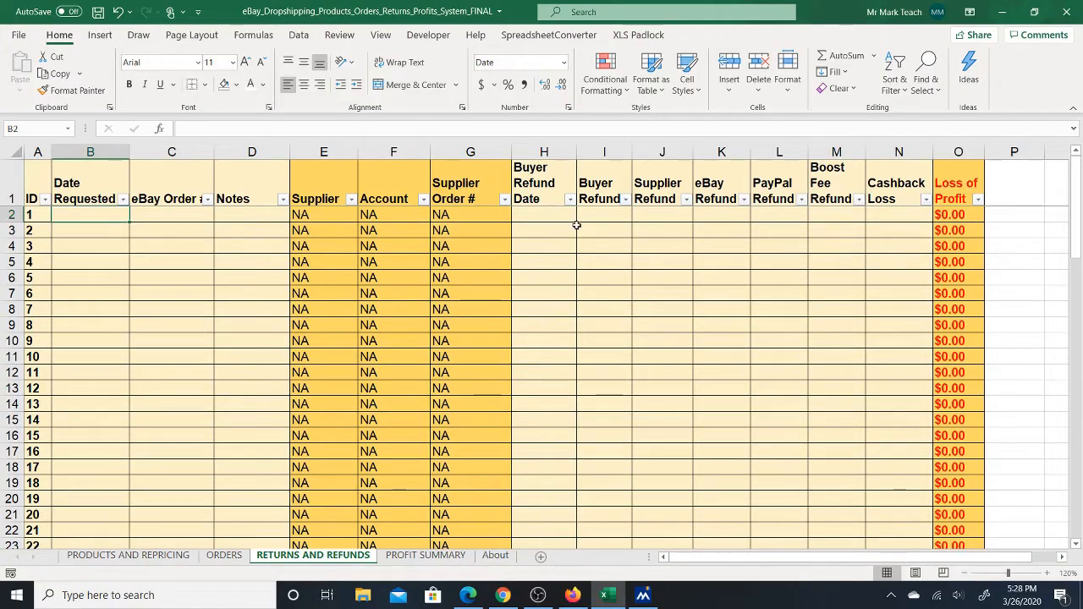
# - Inspect the Buyer Refund Date and Supplier Refund cells, then open PROFIT SUMMARY
pyautogui.click(544, 214)
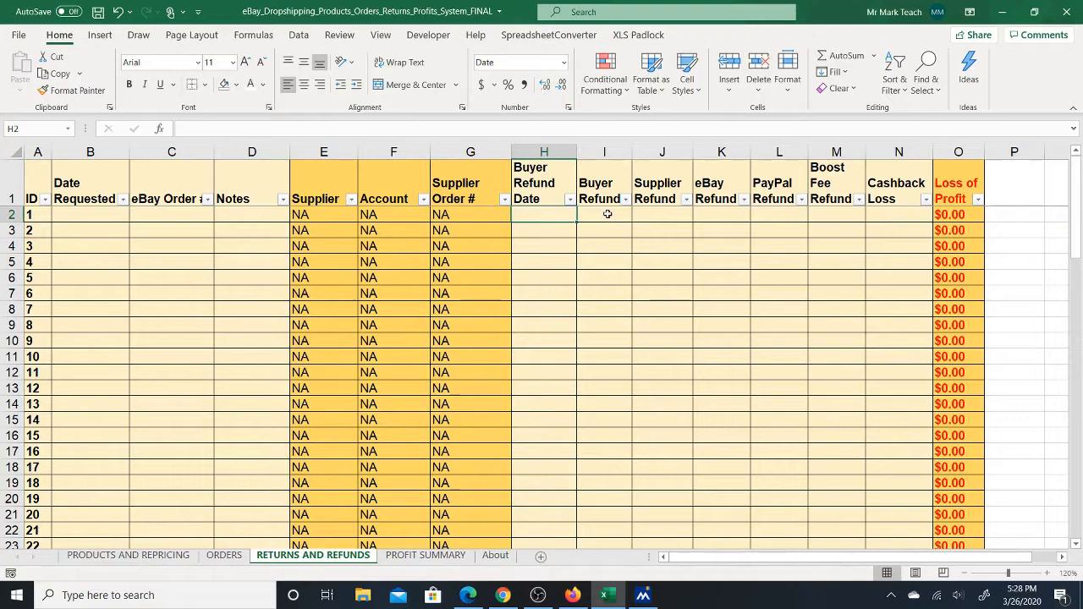
pyautogui.click(662, 214)
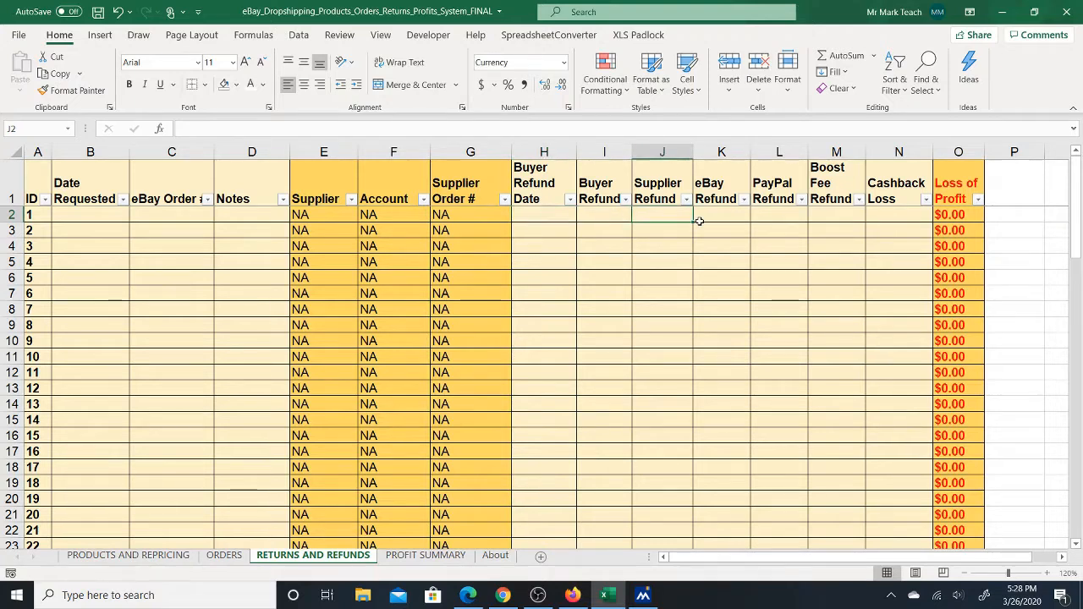
pyautogui.moveTo(775, 221)
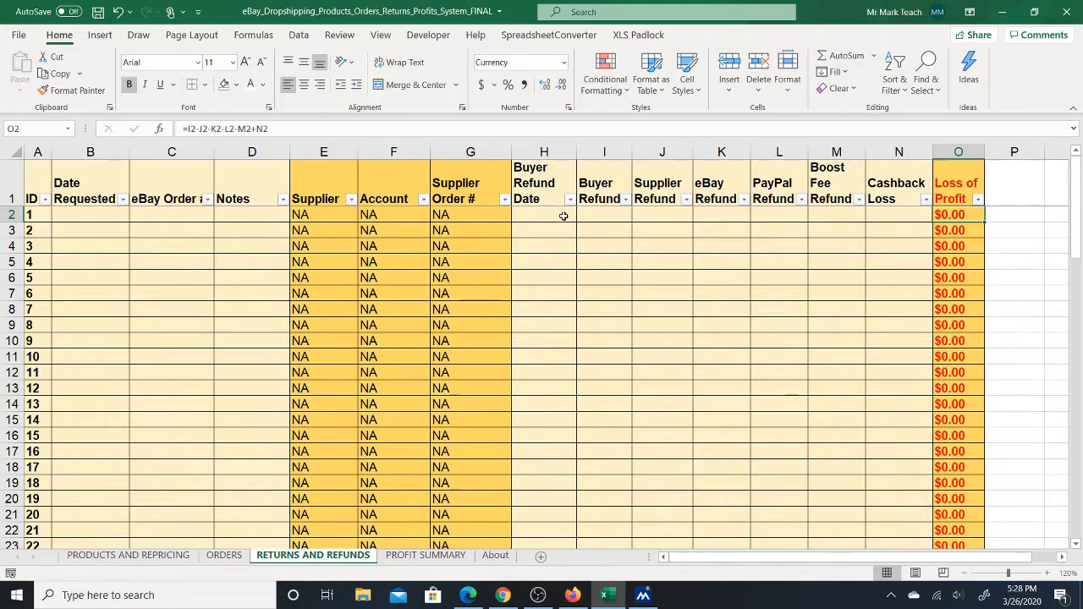
pyautogui.moveTo(591, 226)
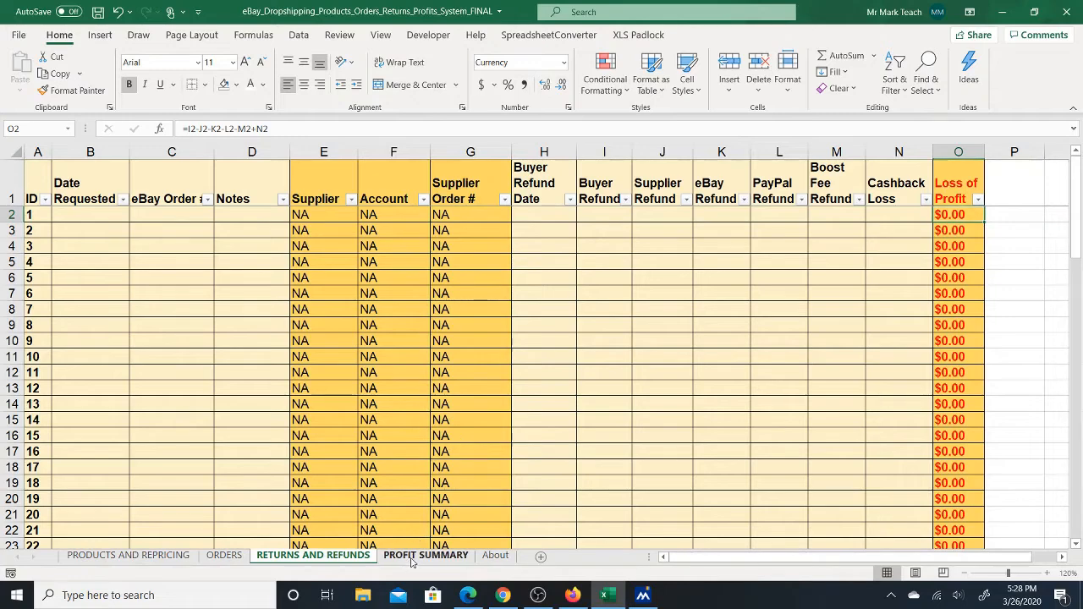
pyautogui.click(426, 555)
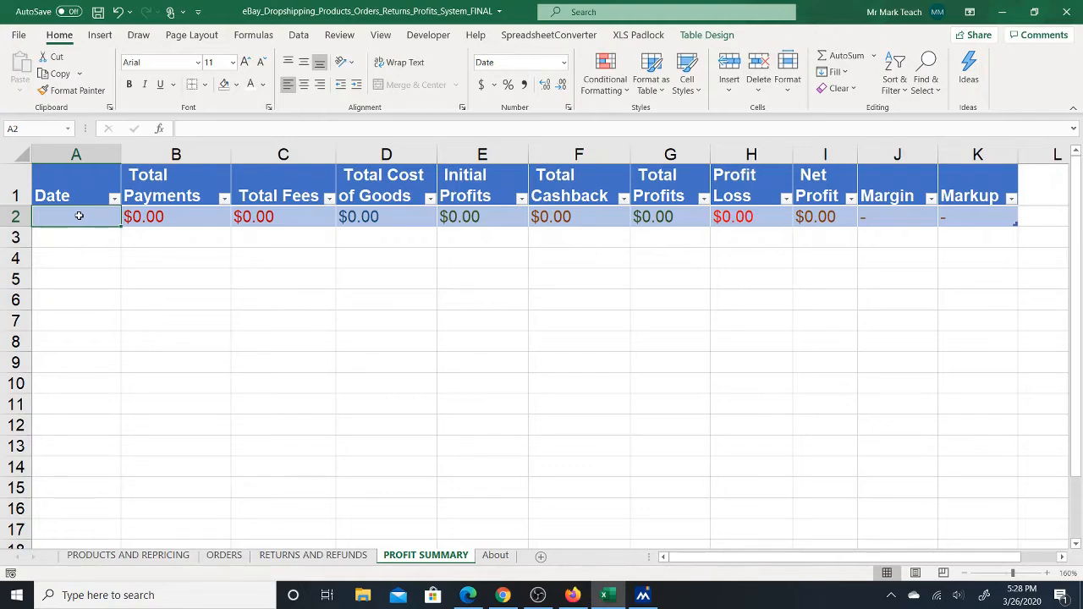
# - Enter 3/1/2020 in A2, fill down to A14 (3/13/2020), and return to ORDERS
pyautogui.write('3')
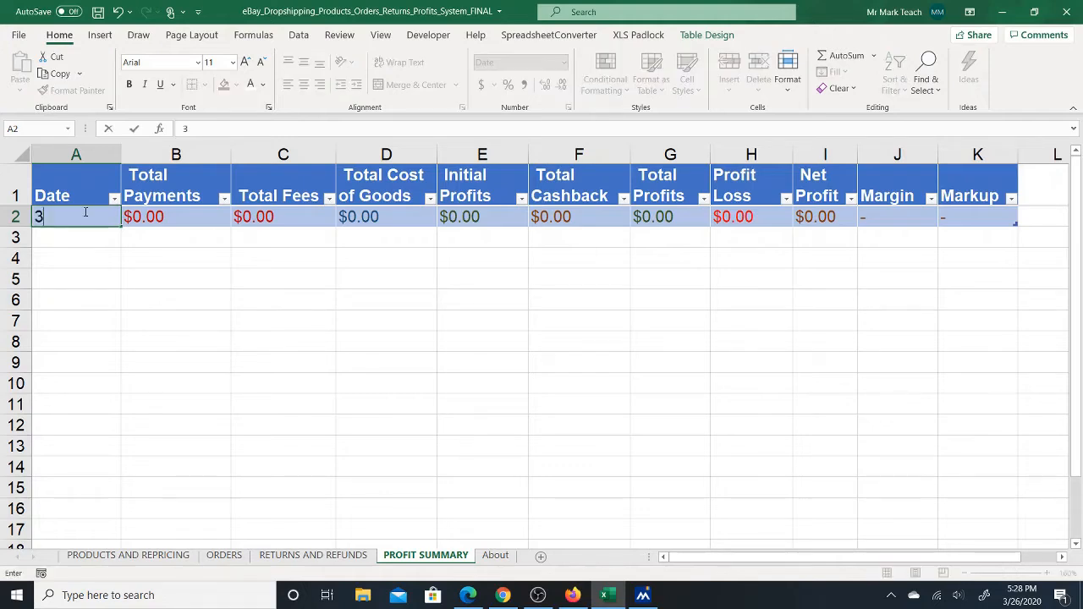
pyautogui.write('/1/2020')
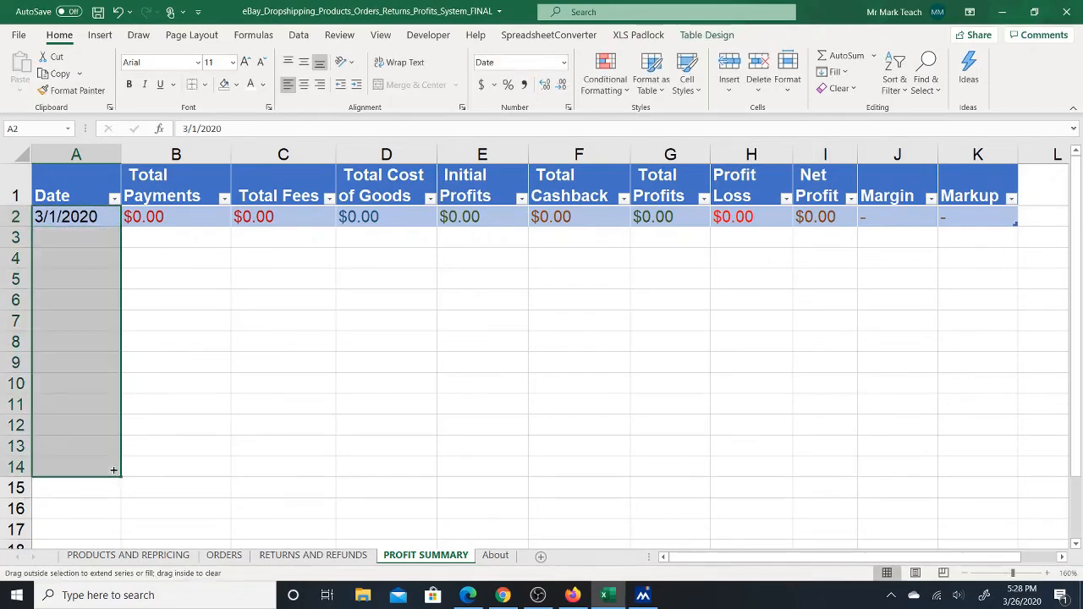
pyautogui.moveTo(113, 216); pyautogui.dragTo(113, 467)
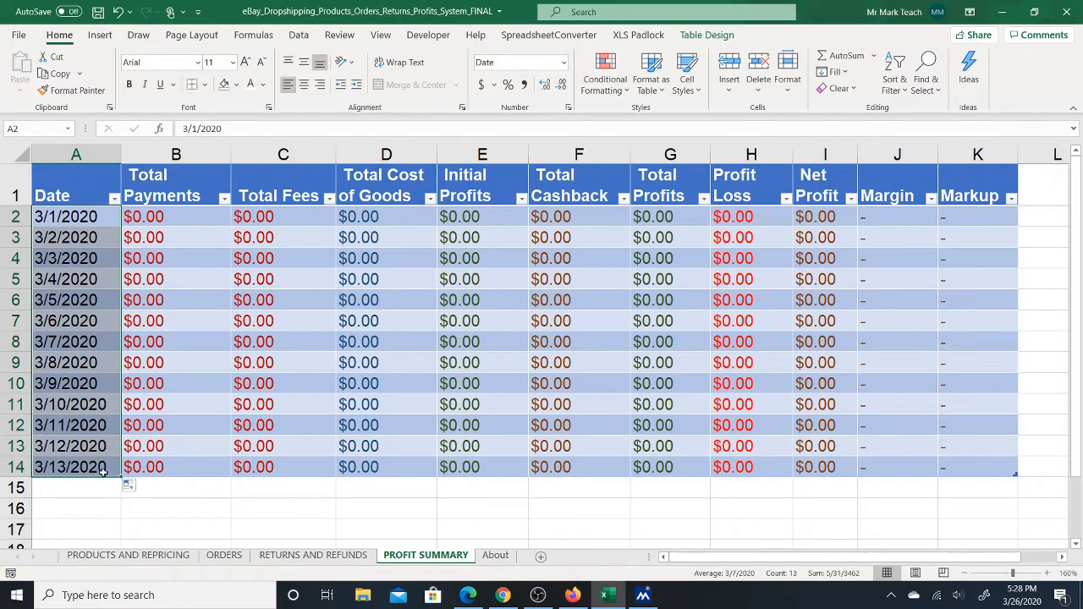
pyautogui.click(223, 555)
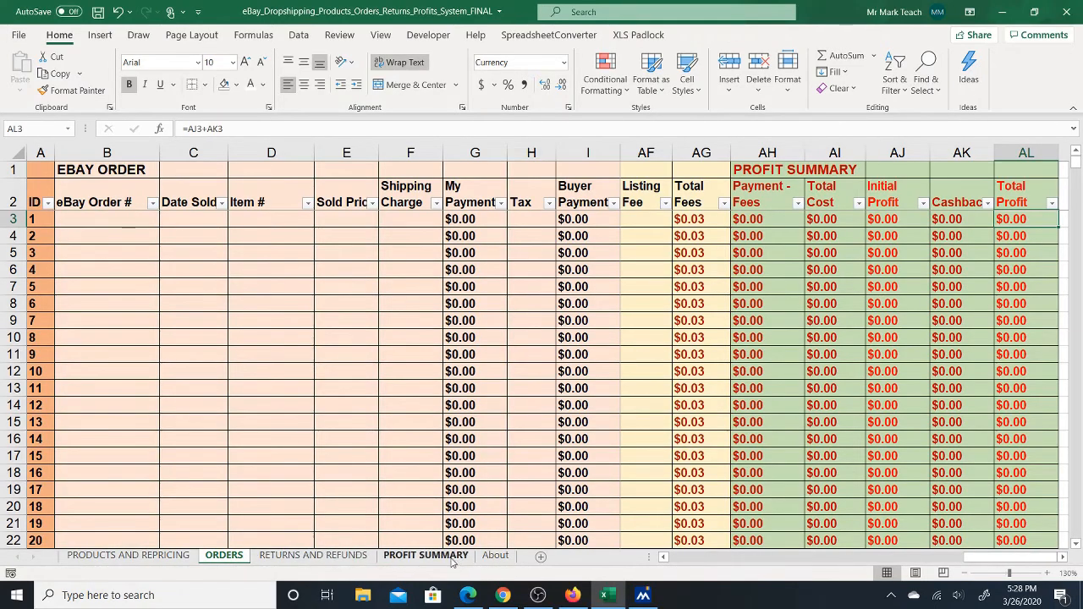
# - Return to PROFIT SUMMARY and select rows 3–14, then cell A3 with 3/2/2020
pyautogui.click(425, 556)
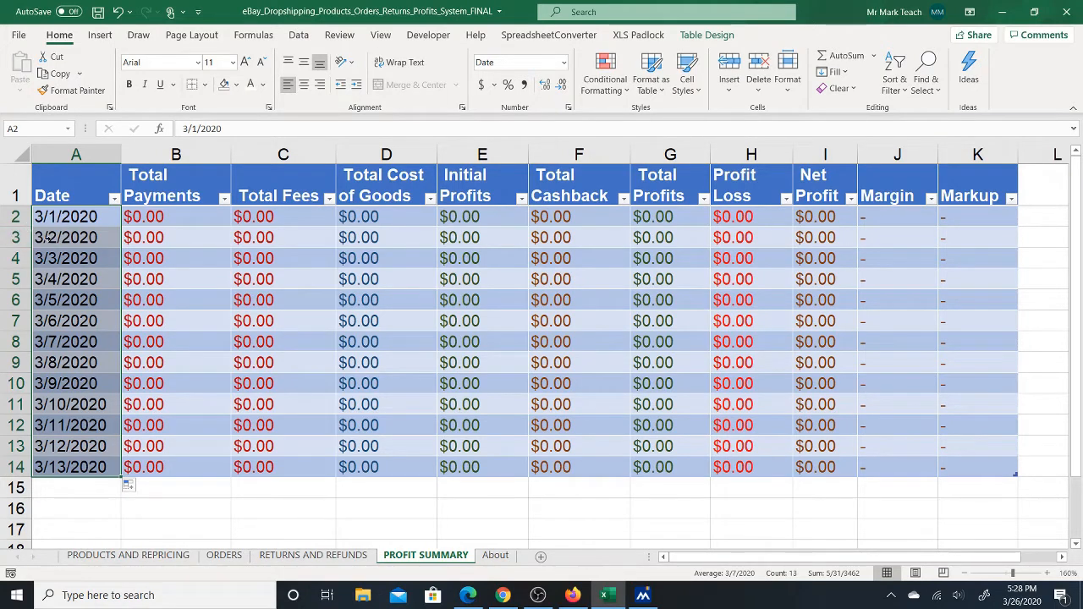
pyautogui.click(66, 238)
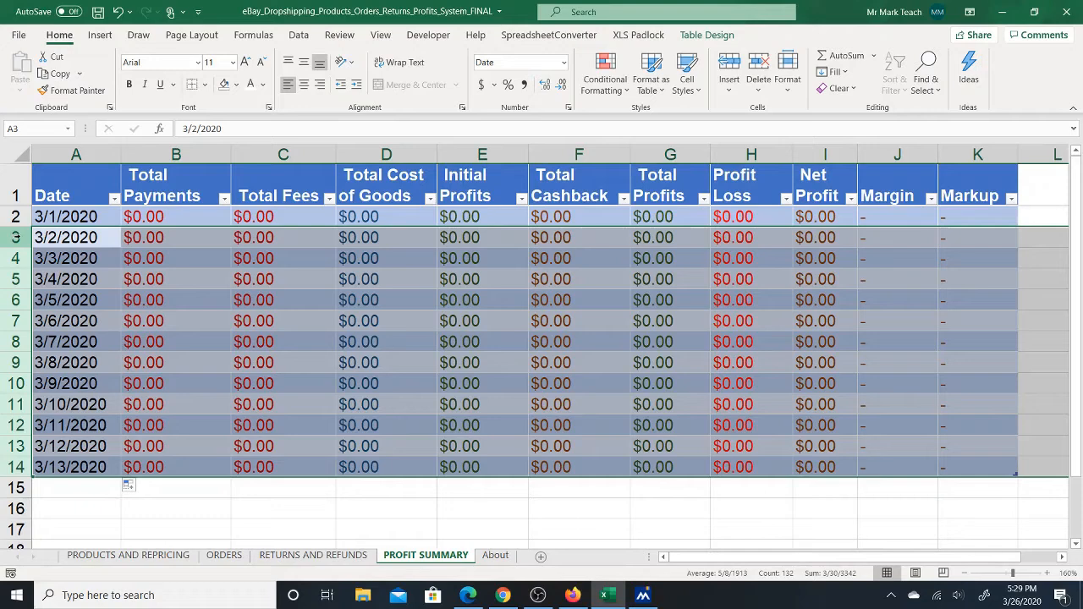
pyautogui.click(66, 237)
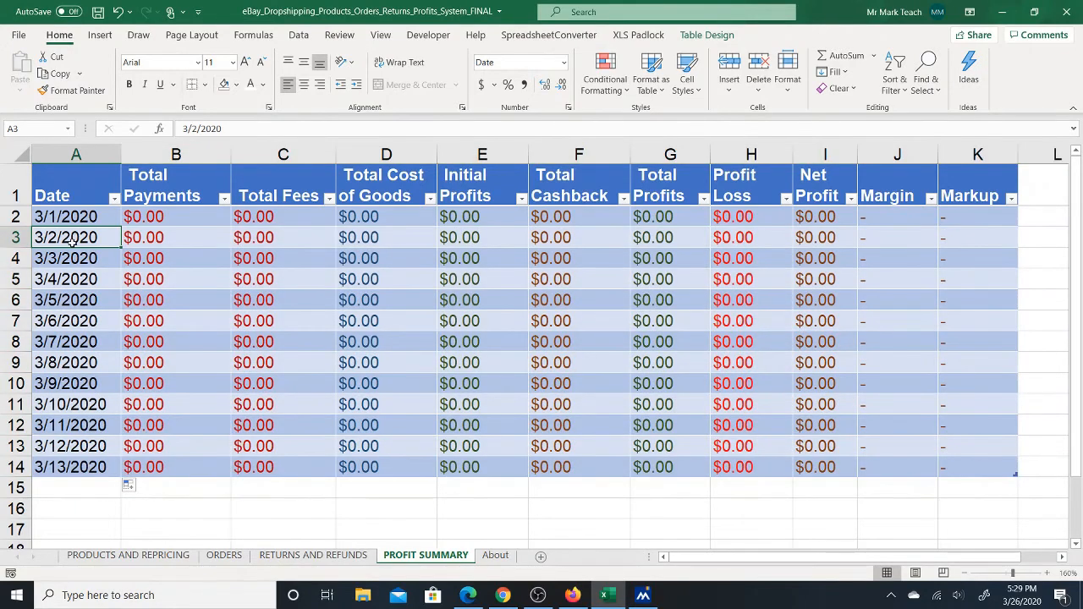